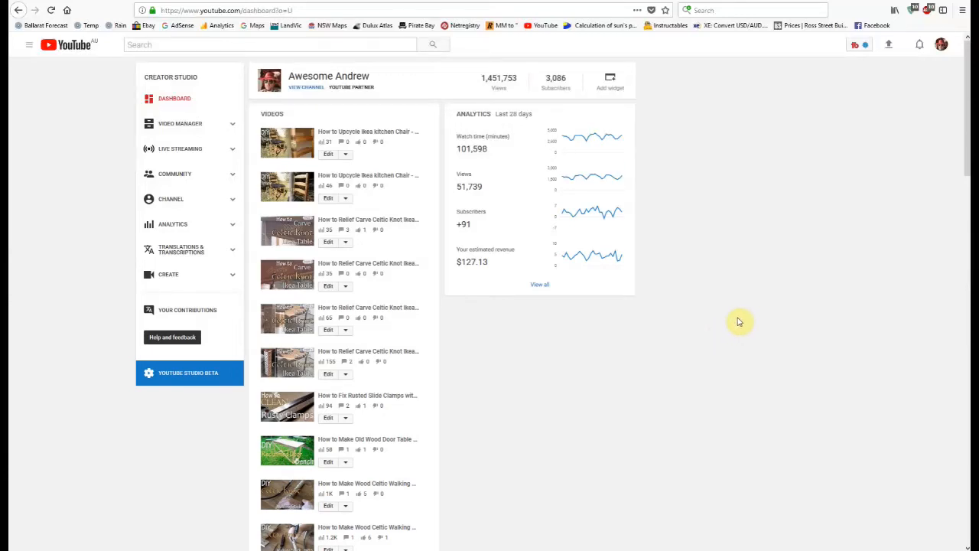
{"action": "mouse_move", "coordinate": [743, 312]}
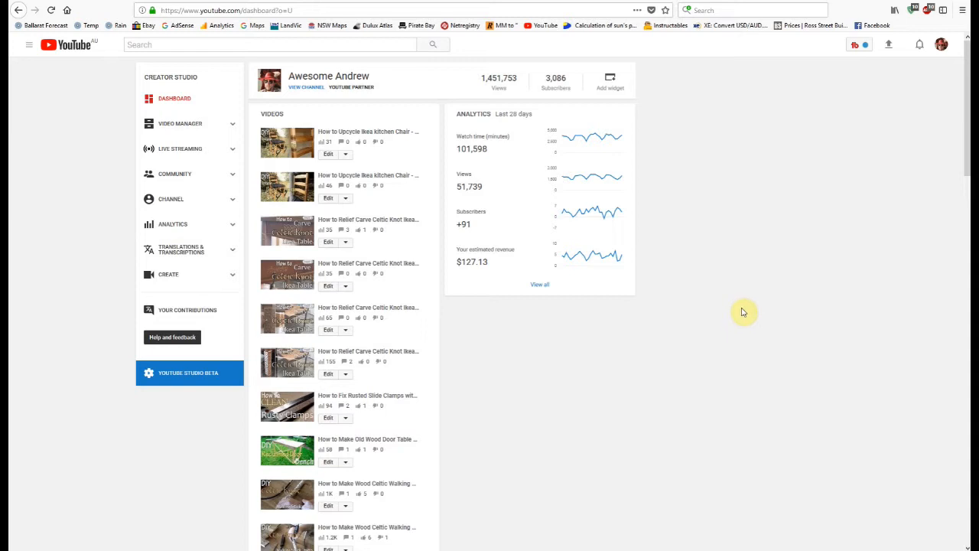
{"action": "mouse_move", "coordinate": [756, 222]}
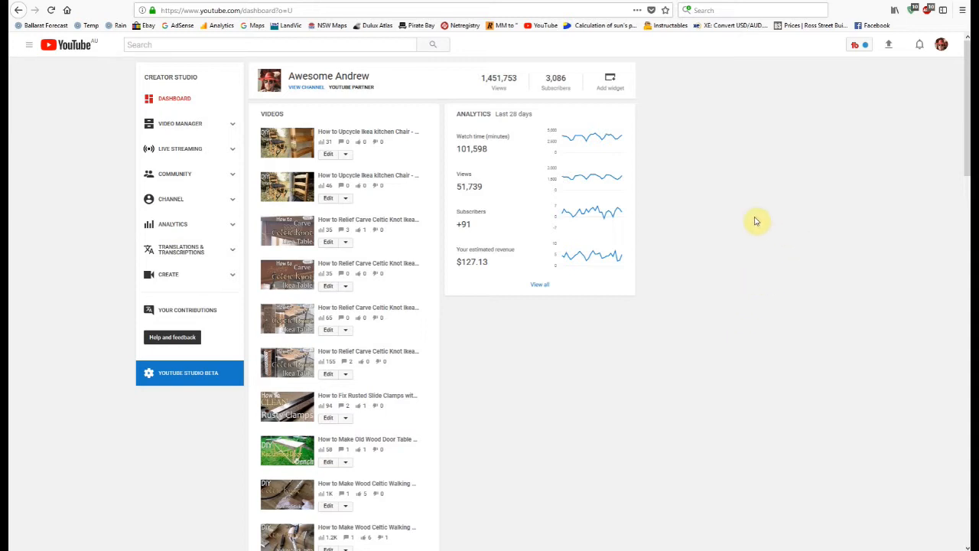
{"action": "mouse_move", "coordinate": [780, 205]}
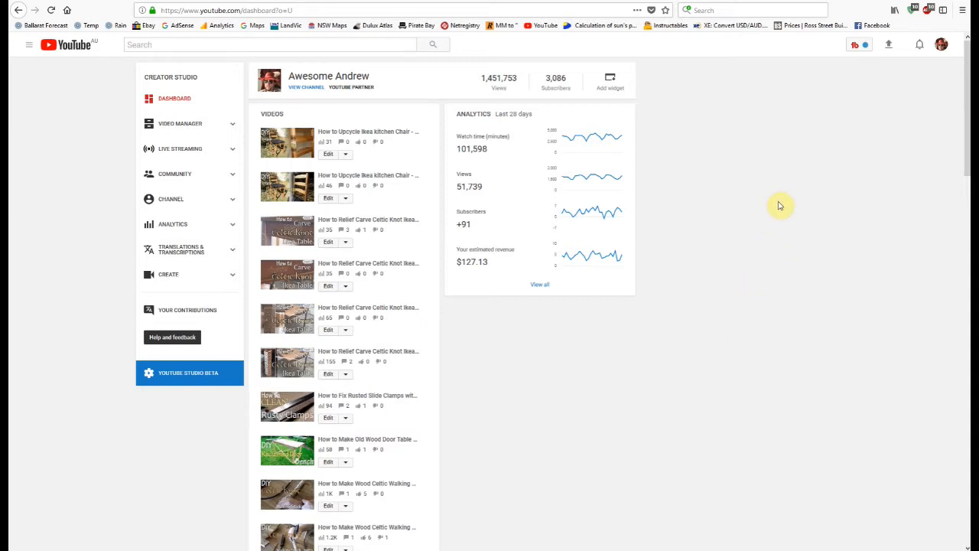
{"action": "mouse_move", "coordinate": [804, 174]}
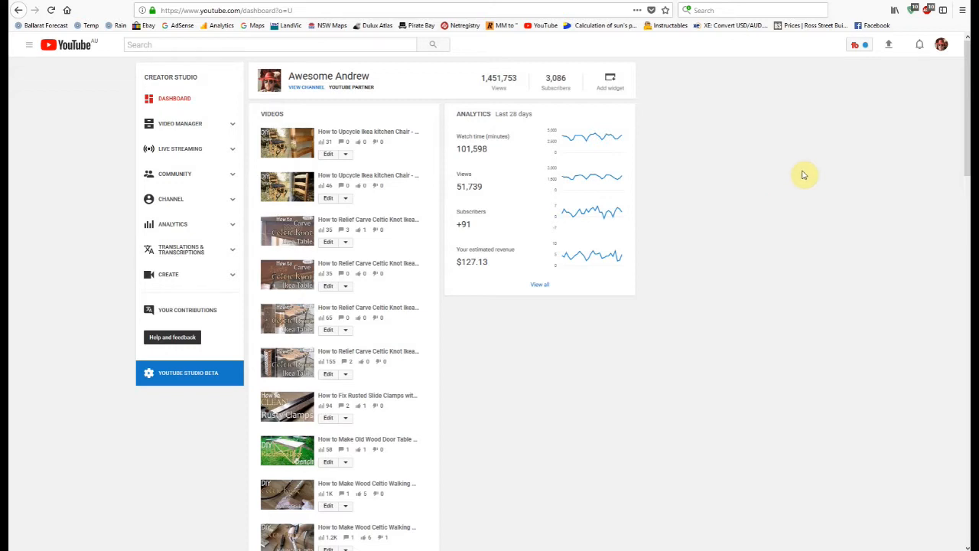
{"action": "mouse_move", "coordinate": [815, 176]}
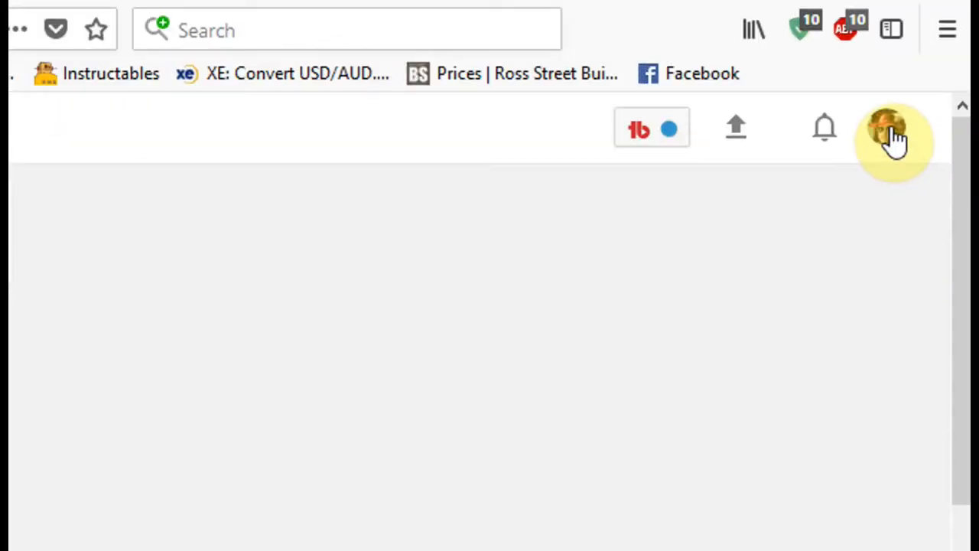
- Open the YouTube account menu from the top-right avatar to see the channel list
{"action": "left_click", "coordinate": [886, 127]}
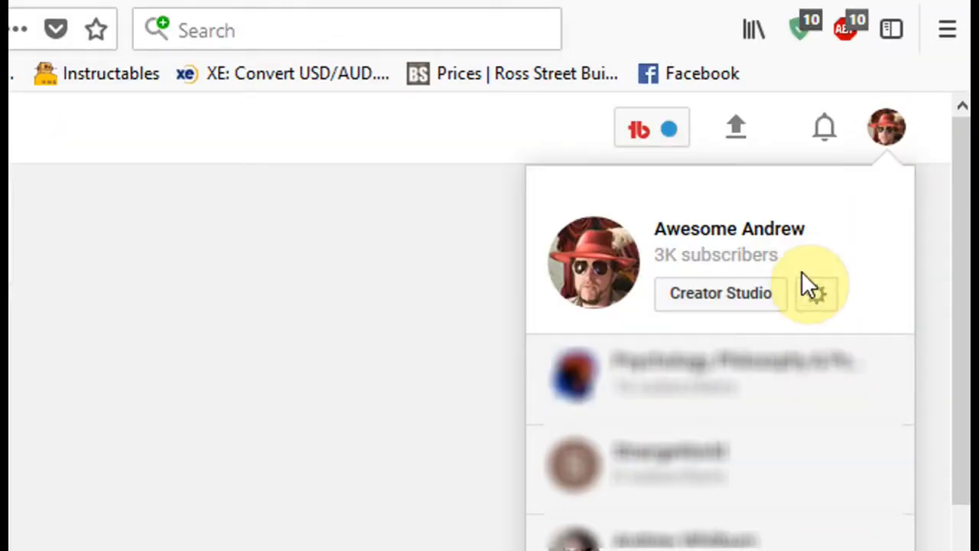
{"action": "mouse_move", "coordinate": [627, 267]}
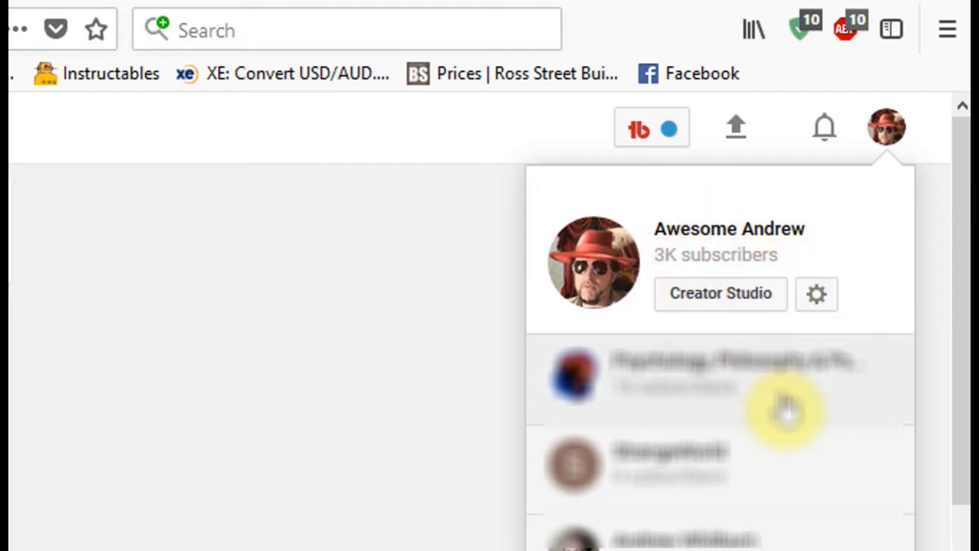
{"action": "mouse_move", "coordinate": [818, 237]}
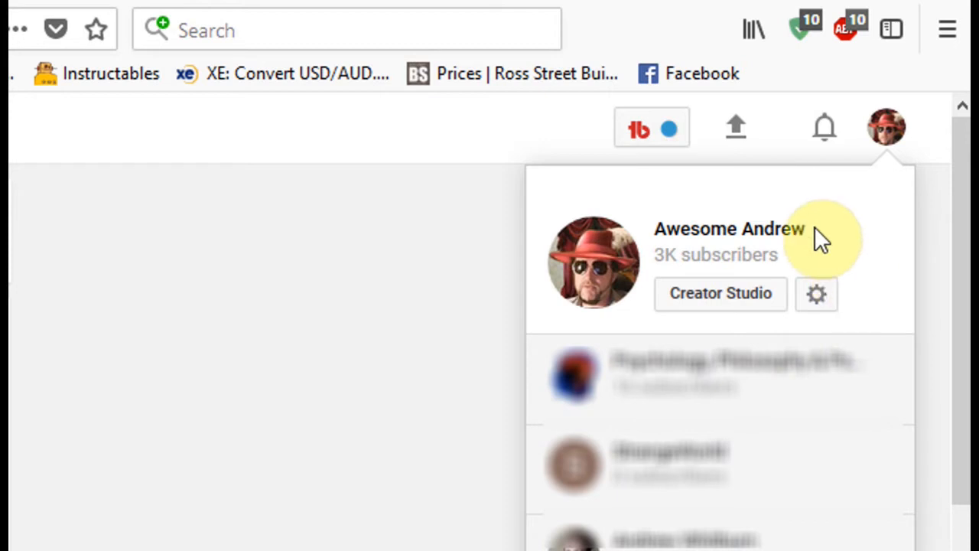
{"action": "mouse_move", "coordinate": [526, 314]}
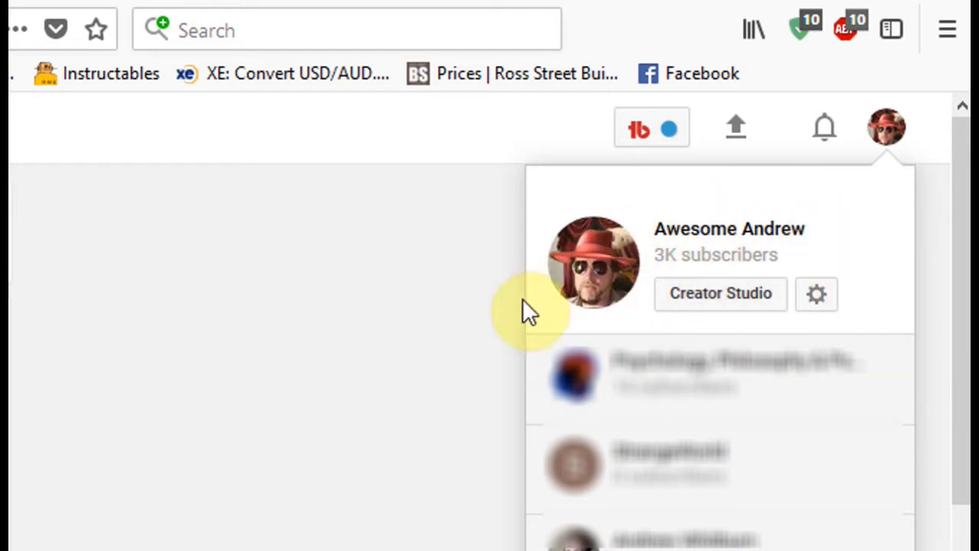
{"action": "mouse_move", "coordinate": [816, 295]}
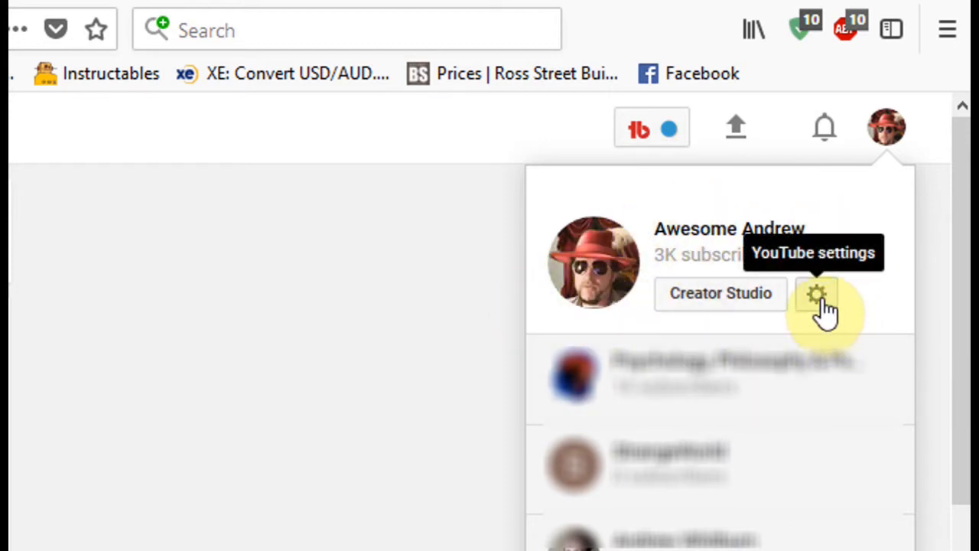
{"action": "mouse_move", "coordinate": [814, 336]}
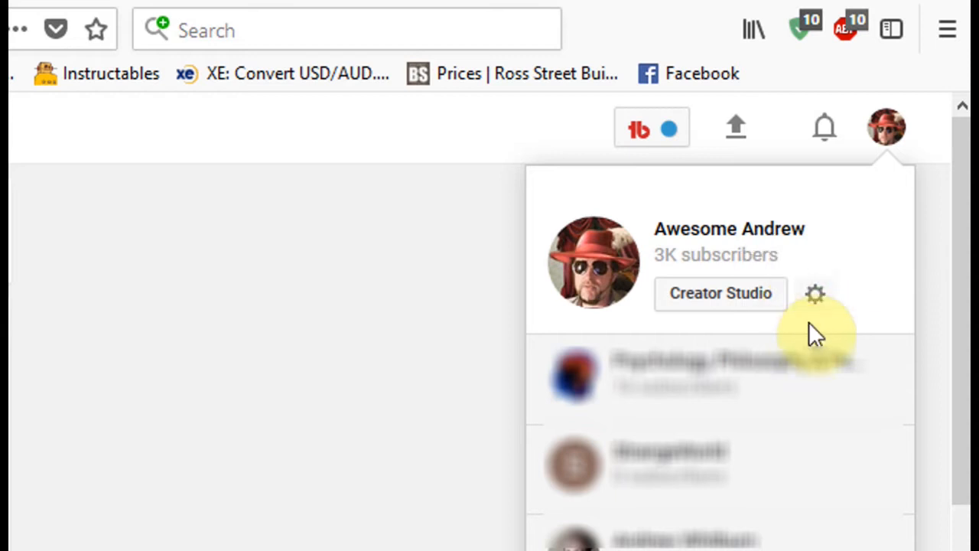
- Go to YouTube Account Settings > Overview via the settings gear in the account menu
{"action": "left_click", "coordinate": [720, 293]}
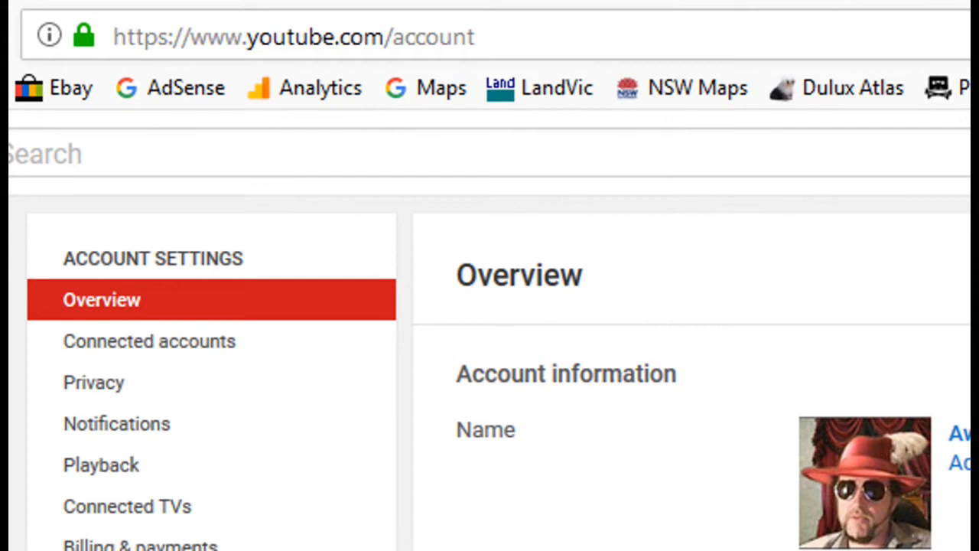
{"action": "mouse_move", "coordinate": [82, 37]}
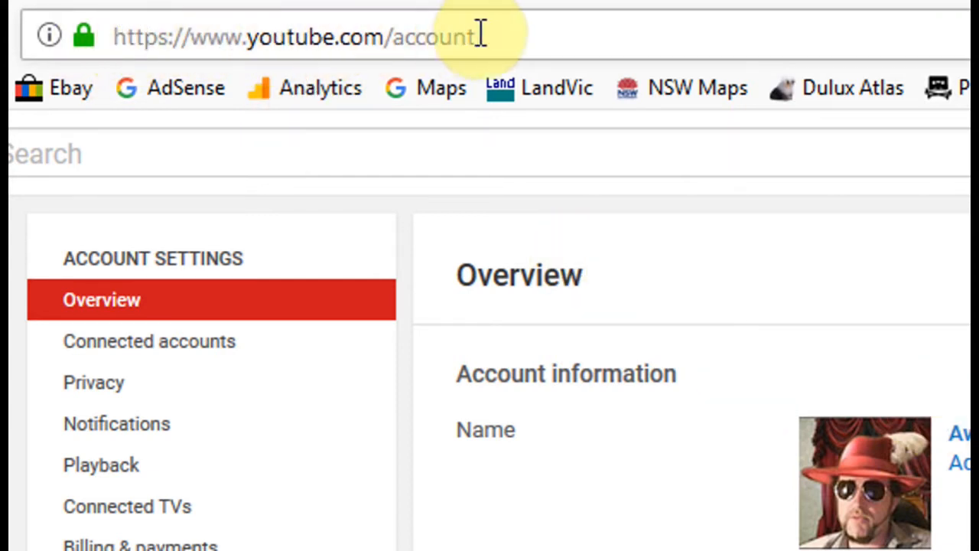
{"action": "mouse_move", "coordinate": [415, 36]}
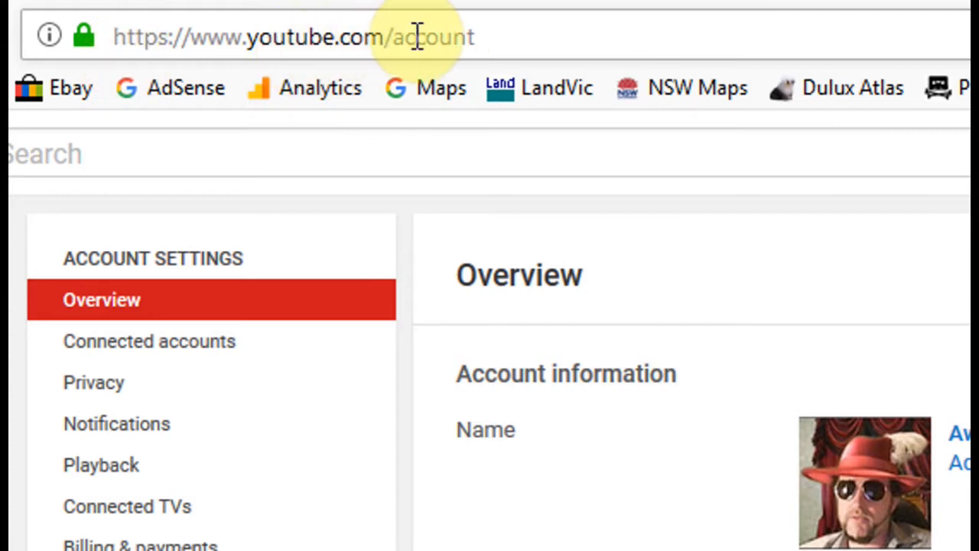
{"action": "mouse_move", "coordinate": [635, 36]}
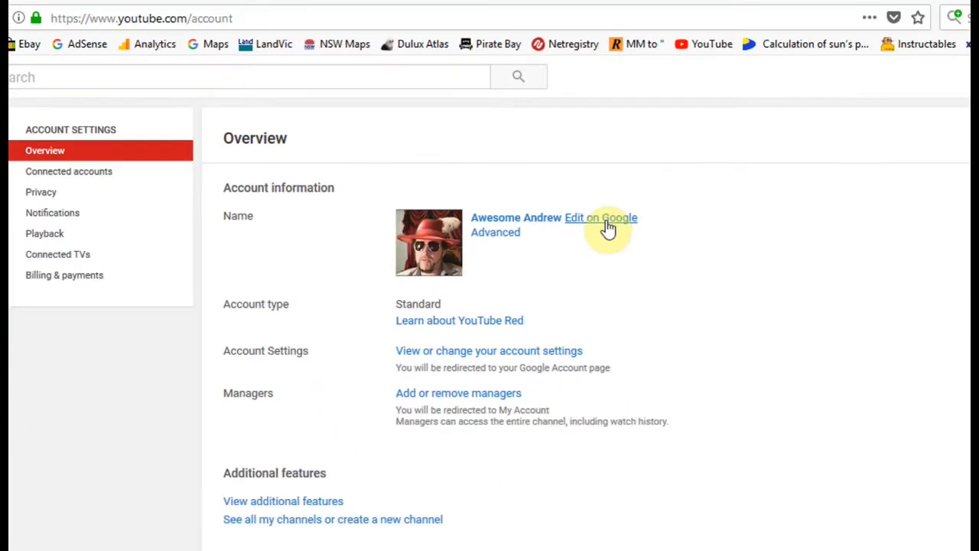
- Open the account's Google About me profile, opening and dismissing the Pick a photo dialog
{"action": "left_click", "coordinate": [602, 217]}
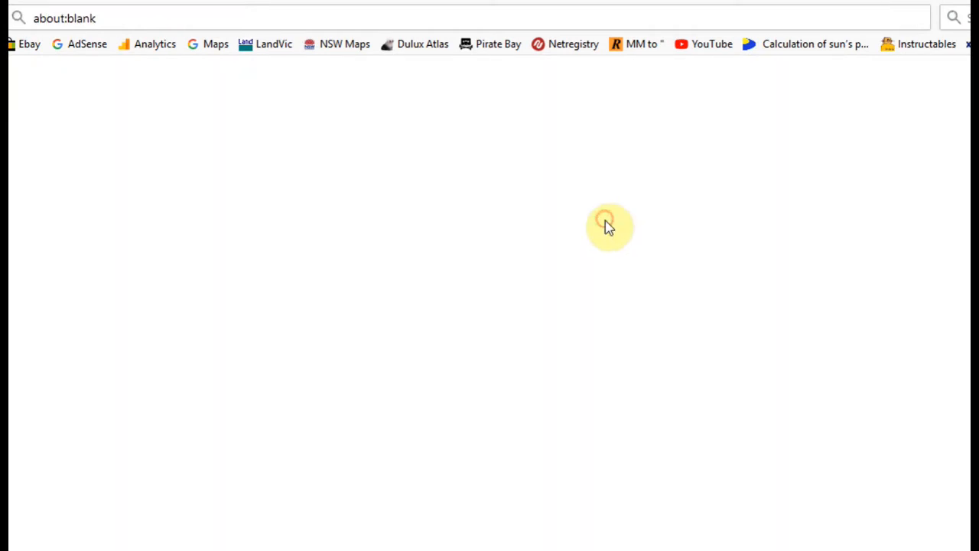
{"action": "mouse_move", "coordinate": [890, 416]}
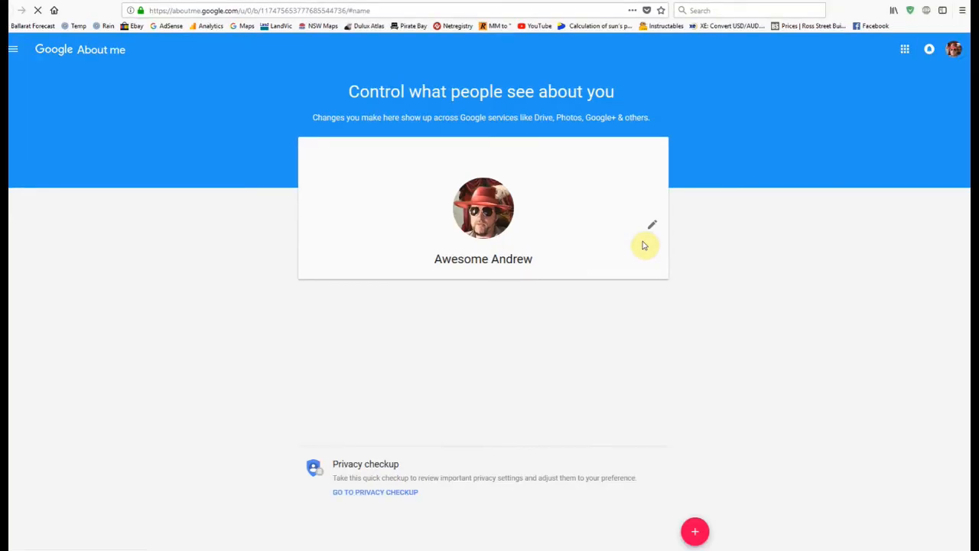
{"action": "left_click", "coordinate": [652, 225]}
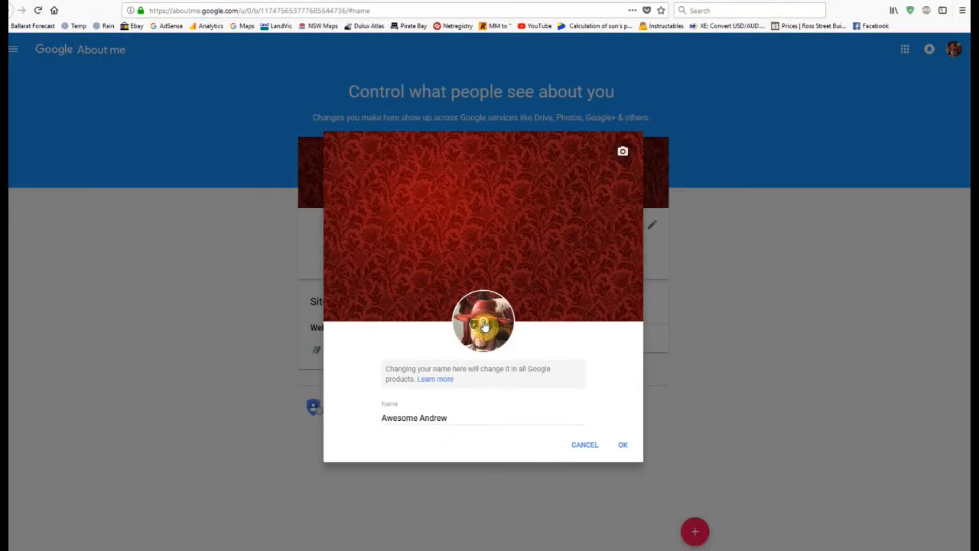
{"action": "left_click", "coordinate": [483, 320]}
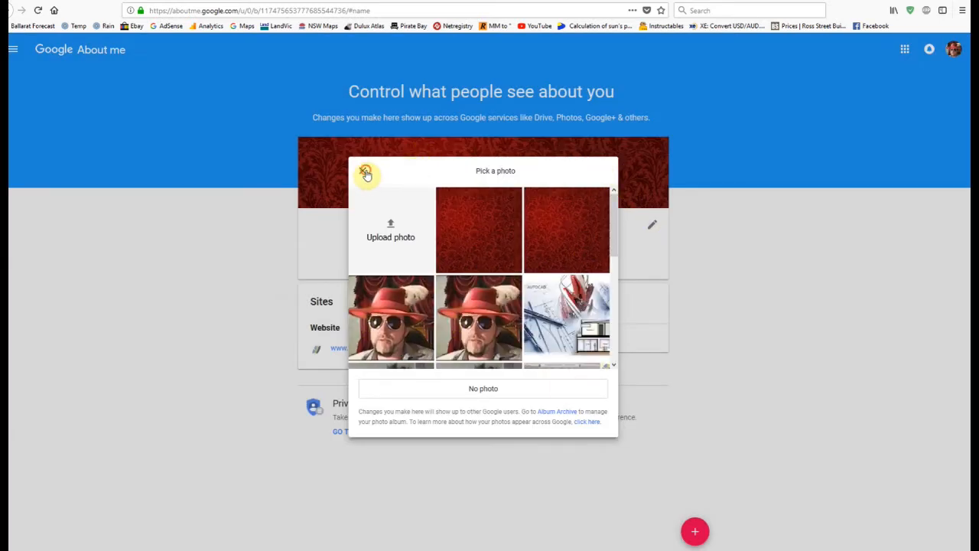
{"action": "left_click", "coordinate": [365, 171]}
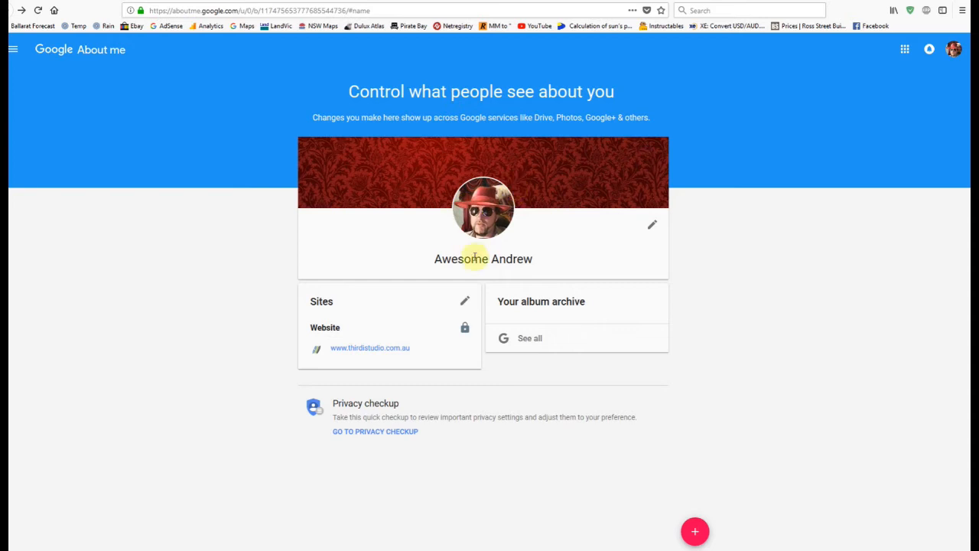
{"action": "mouse_move", "coordinate": [554, 257]}
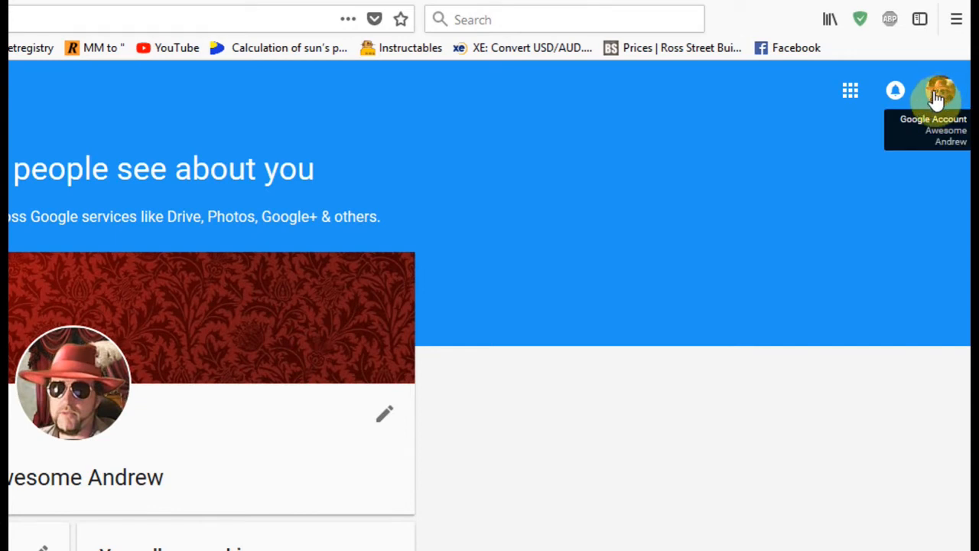
{"action": "mouse_move", "coordinate": [940, 92]}
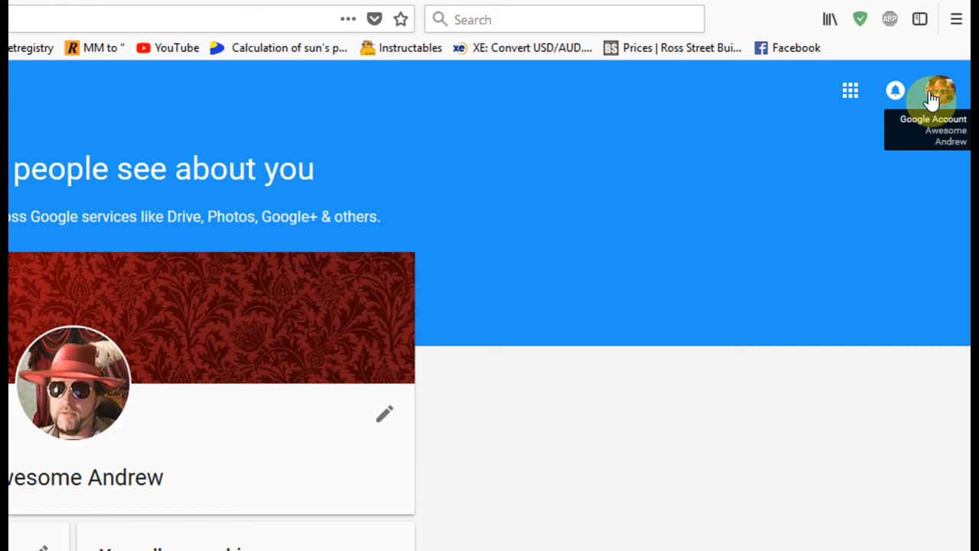
{"action": "mouse_move", "coordinate": [941, 92]}
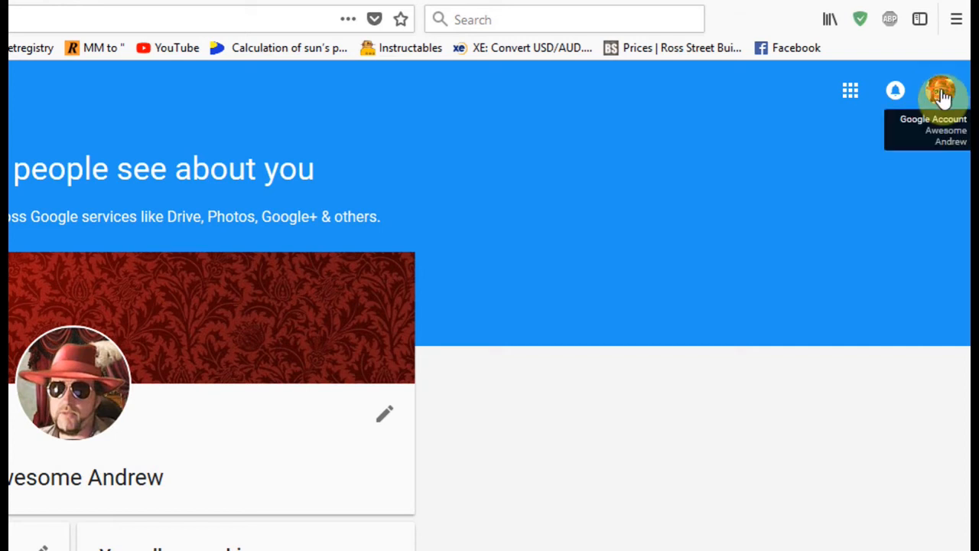
{"action": "left_click", "coordinate": [941, 91]}
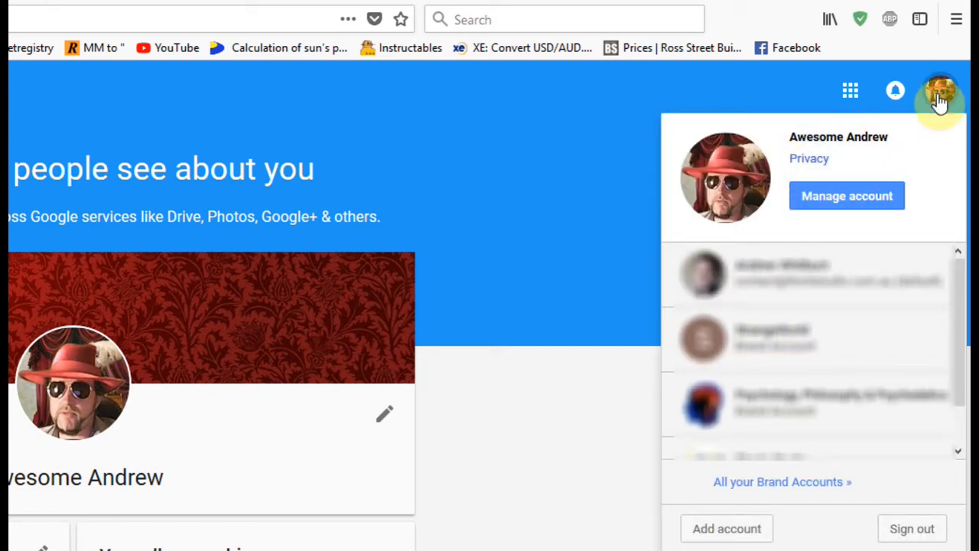
{"action": "left_click", "coordinate": [940, 91]}
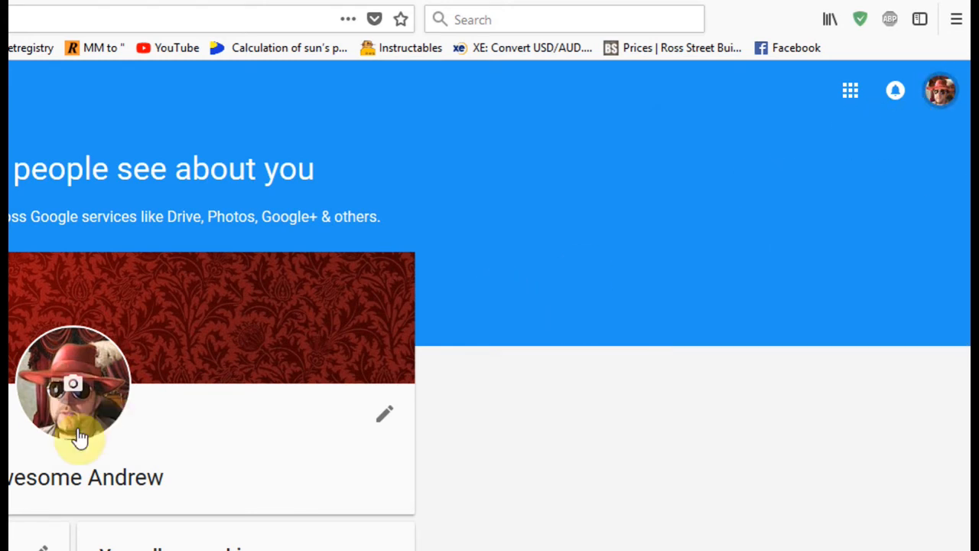
{"action": "mouse_move", "coordinate": [339, 461]}
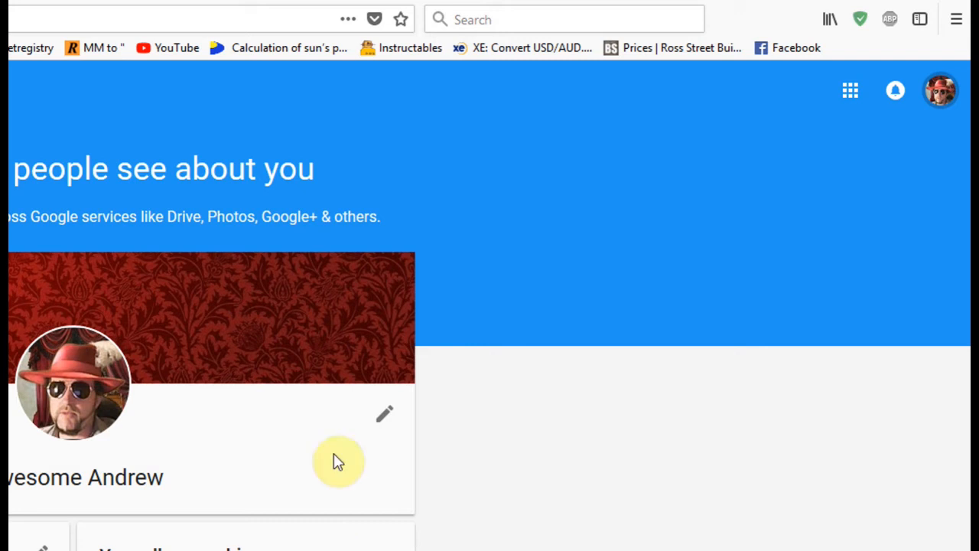
{"action": "mouse_move", "coordinate": [837, 235]}
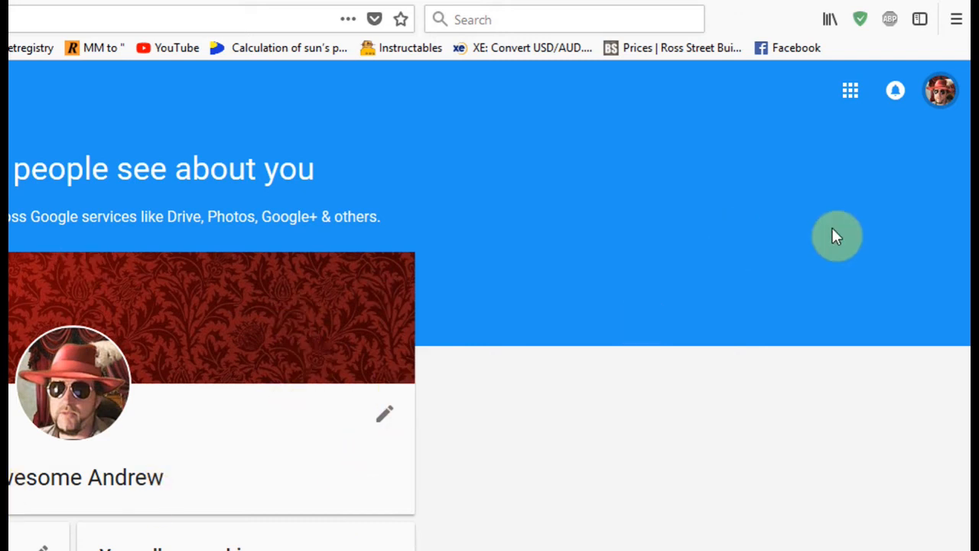
{"action": "mouse_move", "coordinate": [147, 385]}
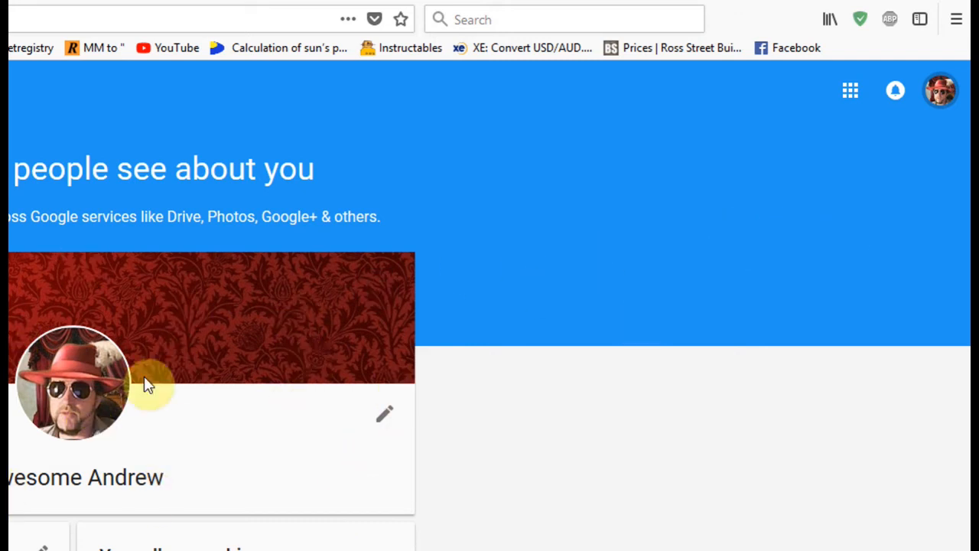
{"action": "mouse_move", "coordinate": [925, 115]}
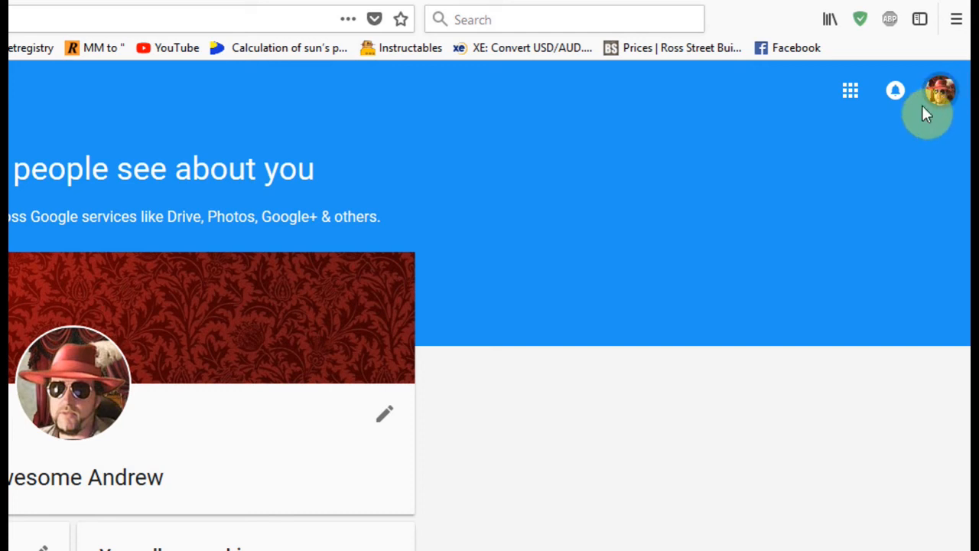
{"action": "mouse_move", "coordinate": [663, 260]}
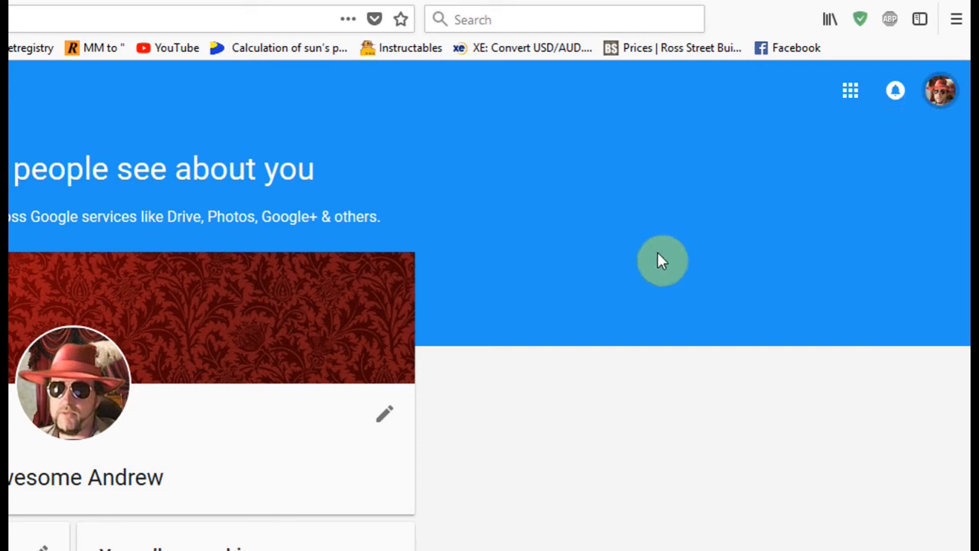
{"action": "left_click", "coordinate": [940, 90]}
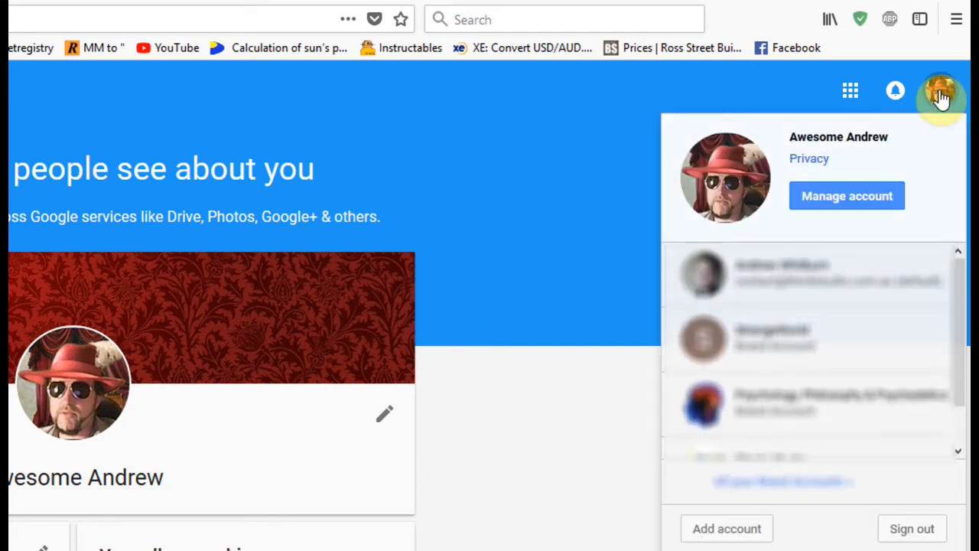
{"action": "mouse_move", "coordinate": [917, 156]}
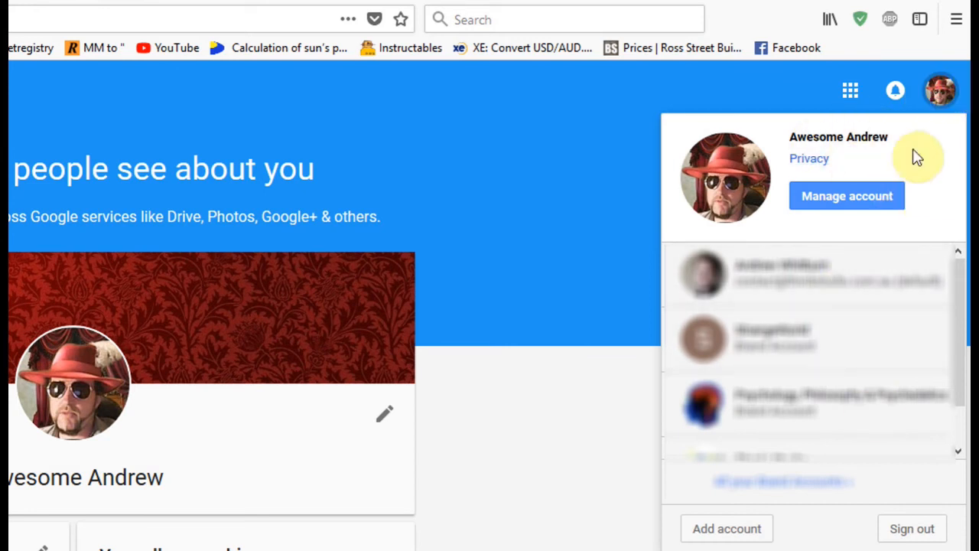
{"action": "left_click", "coordinate": [715, 230]}
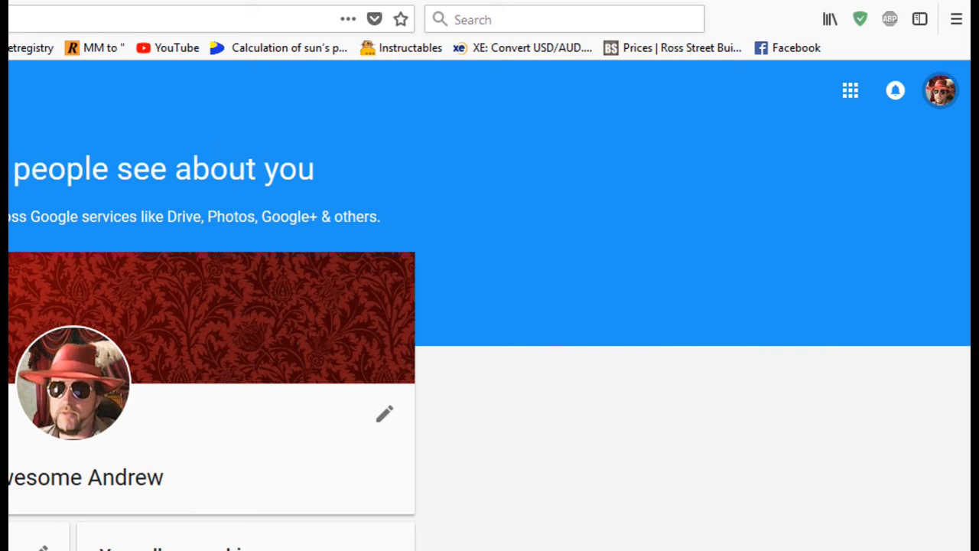
{"action": "mouse_move", "coordinate": [376, 289]}
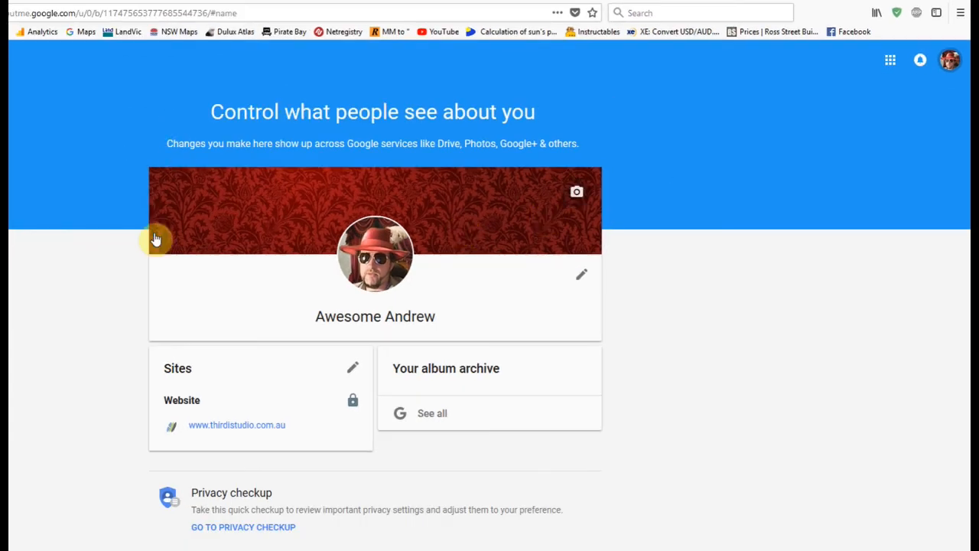
{"action": "mouse_move", "coordinate": [97, 371]}
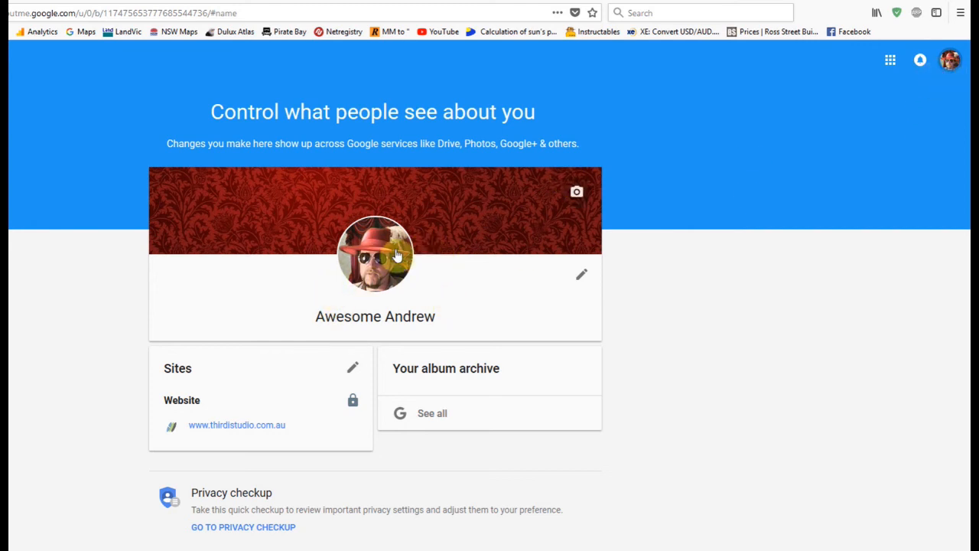
{"action": "mouse_move", "coordinate": [186, 87]}
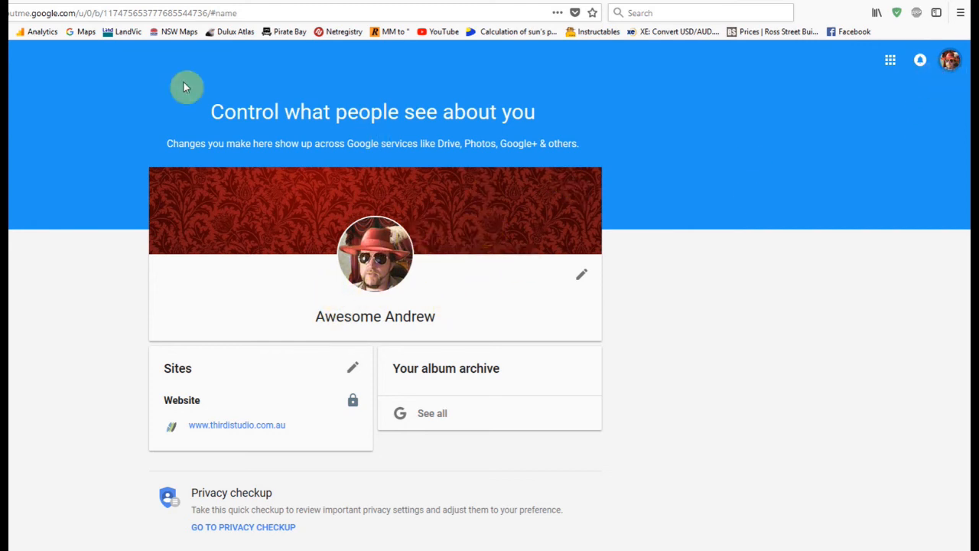
{"action": "mouse_move", "coordinate": [510, 287]}
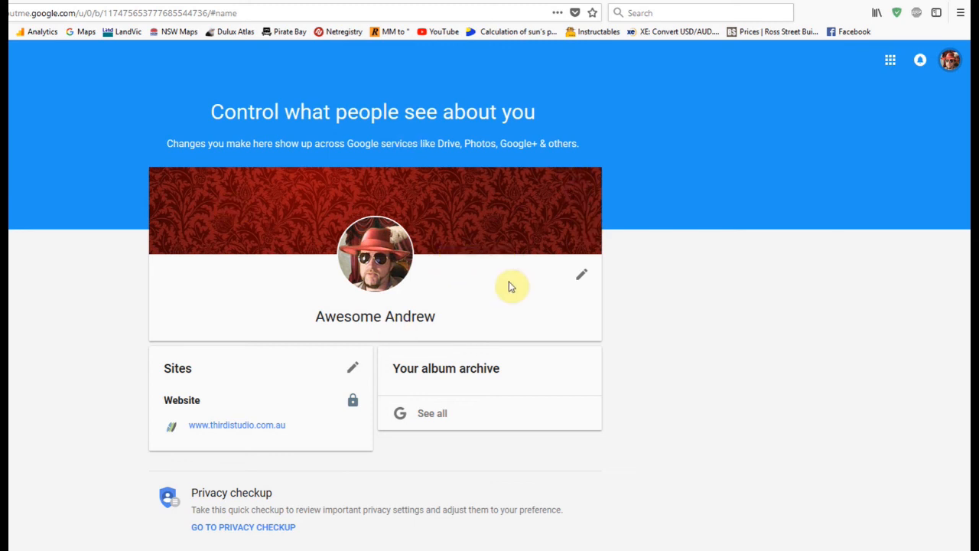
{"action": "mouse_move", "coordinate": [474, 295]}
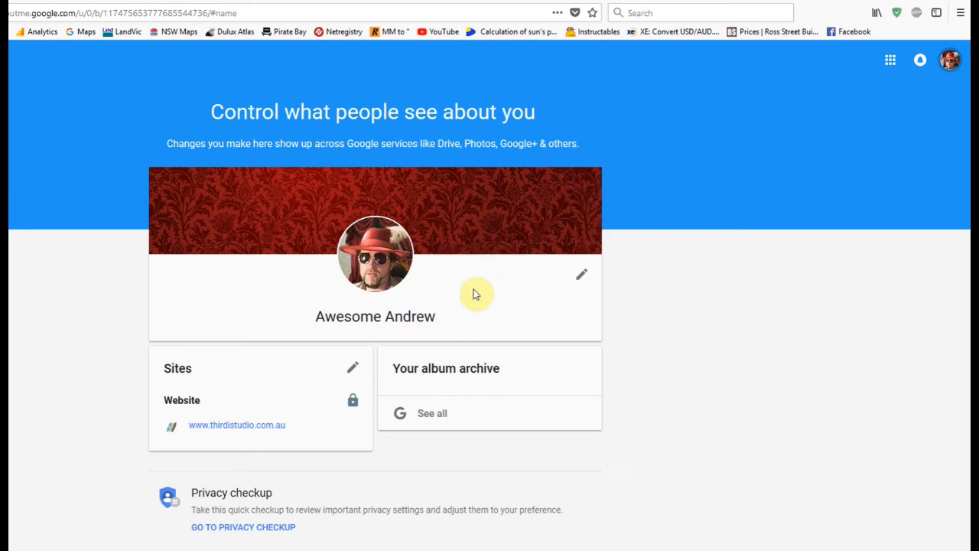
{"action": "mouse_move", "coordinate": [565, 287]}
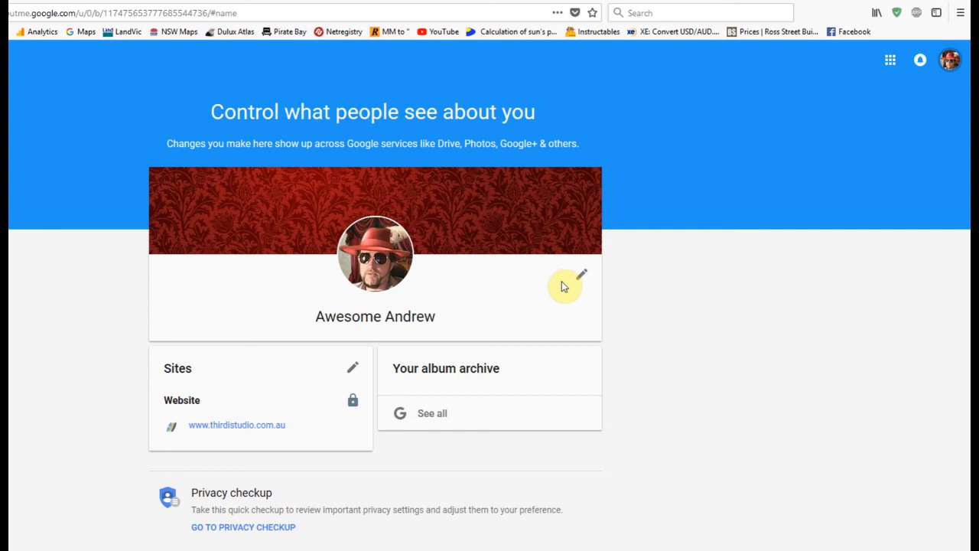
{"action": "mouse_move", "coordinate": [702, 230]}
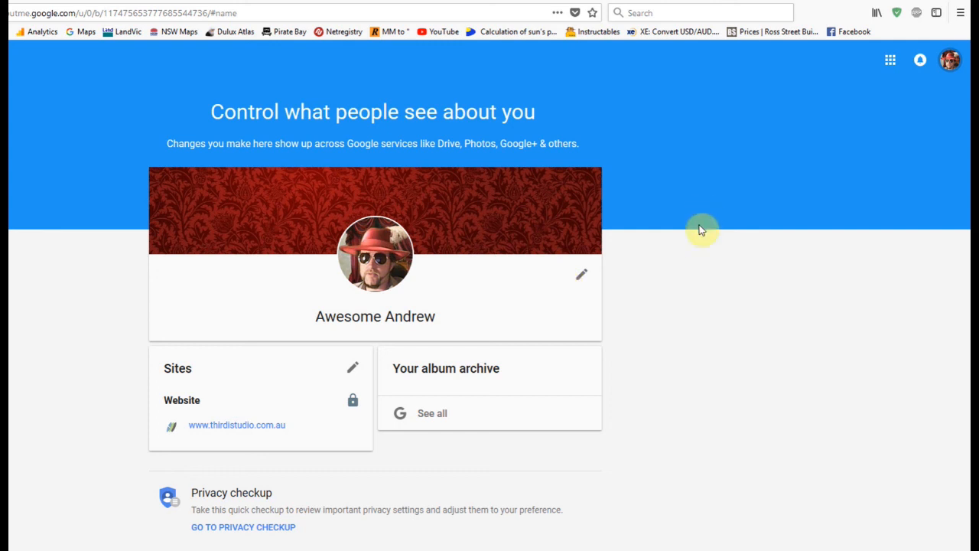
{"action": "mouse_move", "coordinate": [798, 147]}
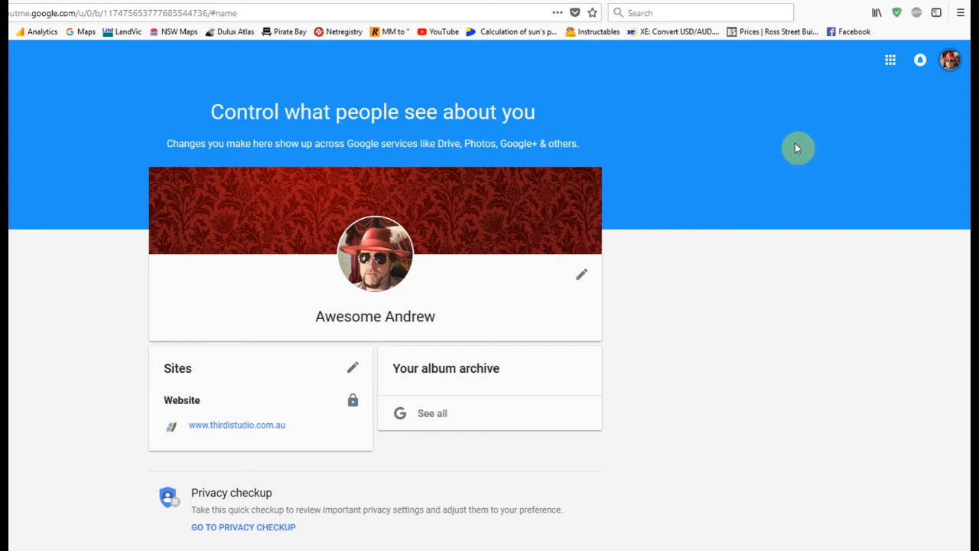